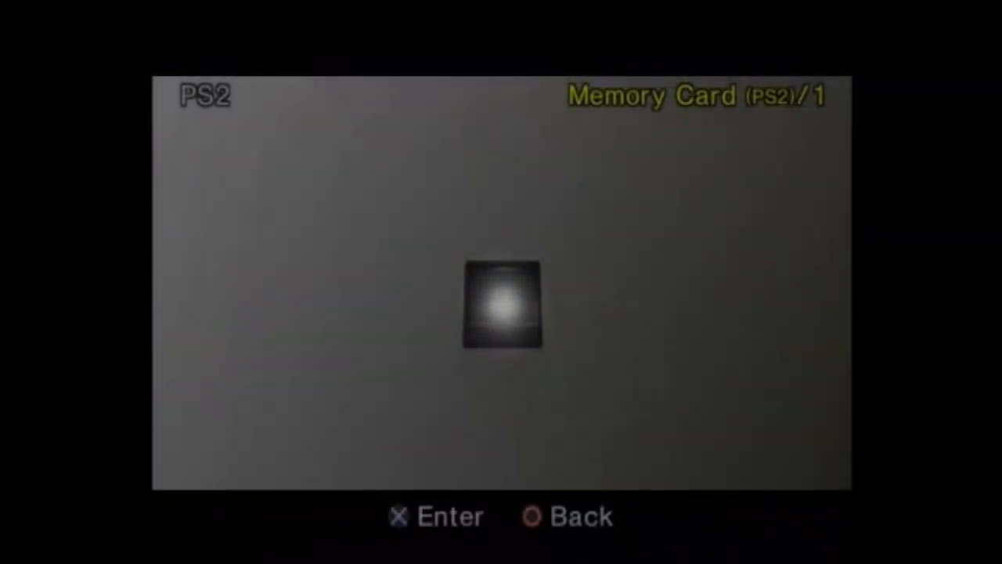
Step: Leave the Memory Card screen and launch the SOCOM II disc to its title menu
{"action": "left_click", "coordinate": [503, 313]}
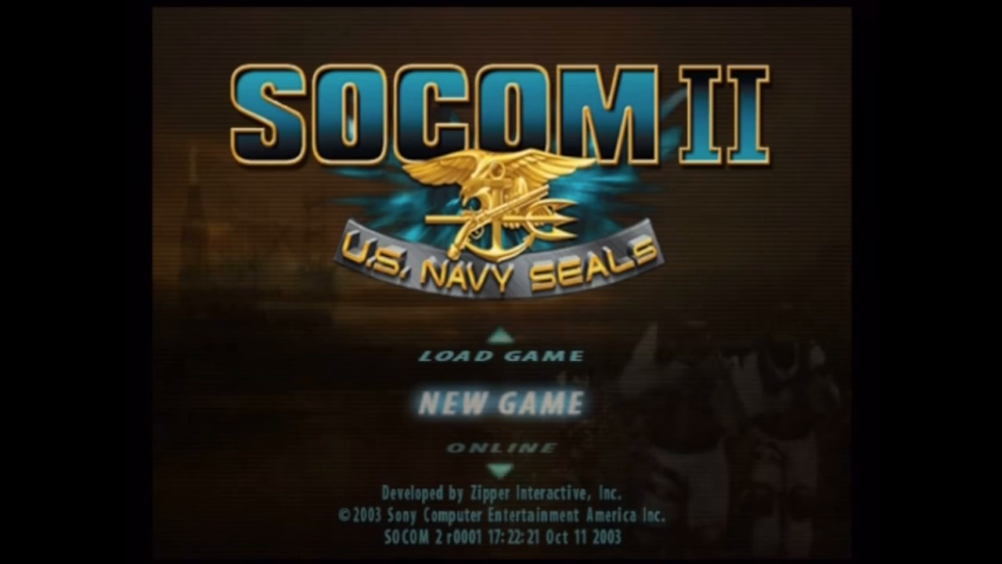
Step: Go to Online, then Edit Network Configurations, and start Add Setting
{"action": "key", "text": "Down"}
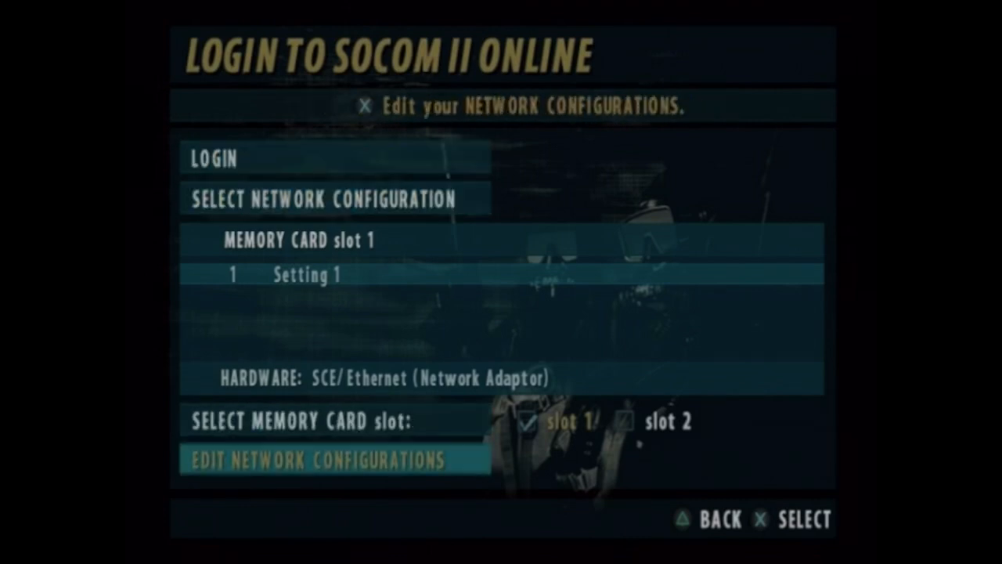
{"action": "left_click", "coordinate": [325, 460]}
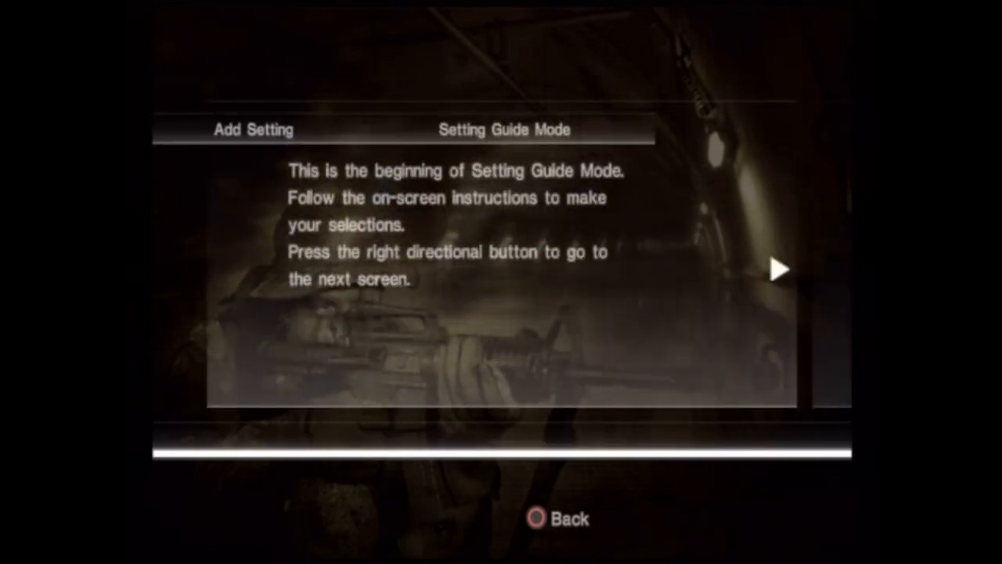
Step: Advance past the Setting Guide Mode introduction screen
{"action": "key", "text": "Right"}
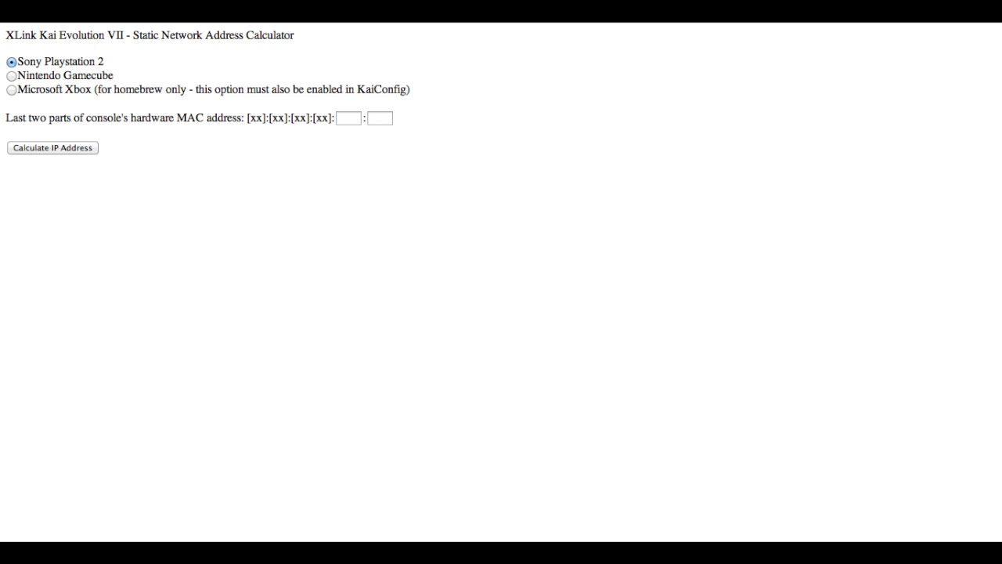
Step: Pick Sony Playstation 2 in the XLink Kai calculator to compute a static IP
{"action": "left_click", "coordinate": [52, 148]}
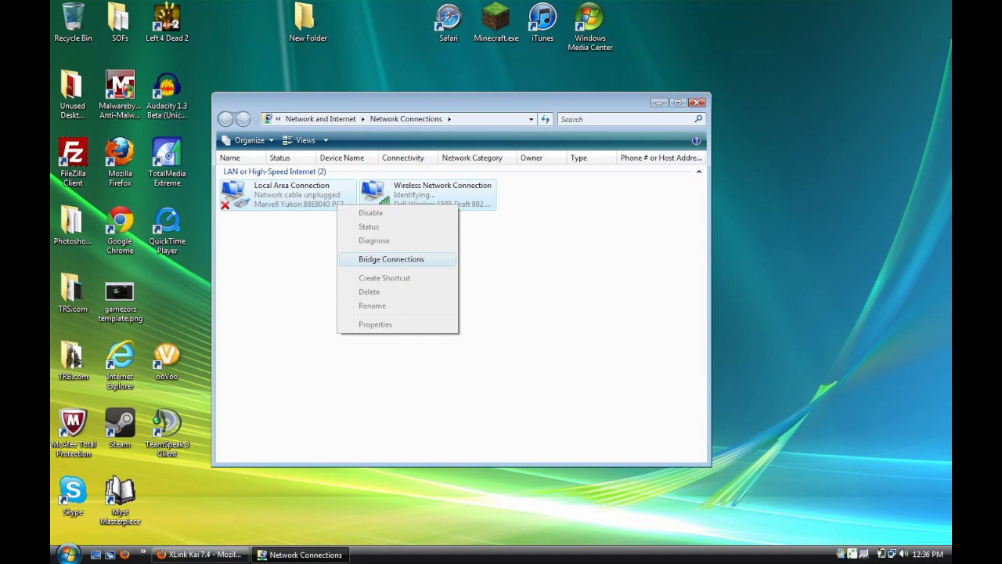
Step: Bridge the Local Area Connection and Wireless Network Connection into a Network Bridge
{"action": "left_click", "coordinate": [392, 258]}
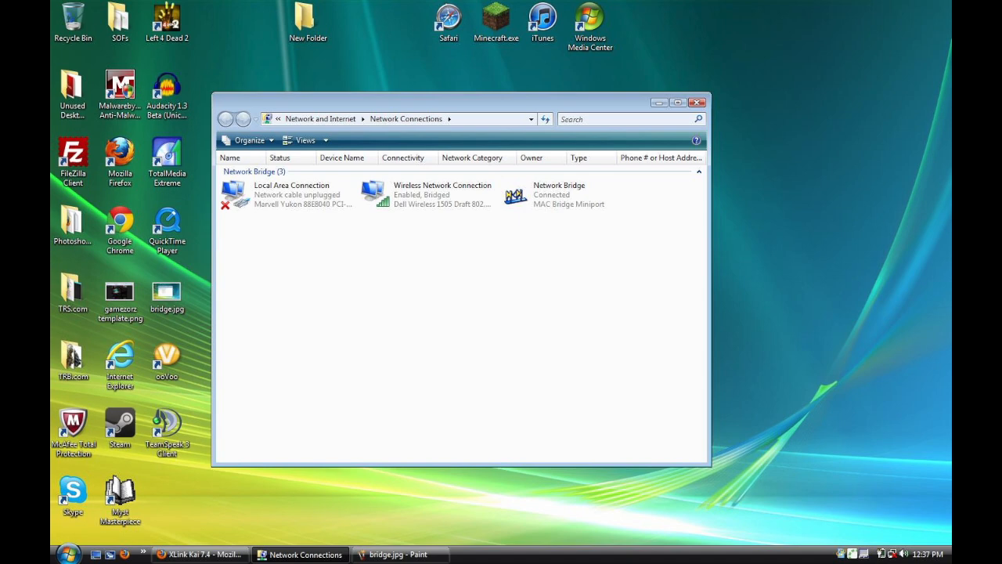
{"action": "left_click", "coordinate": [68, 554]}
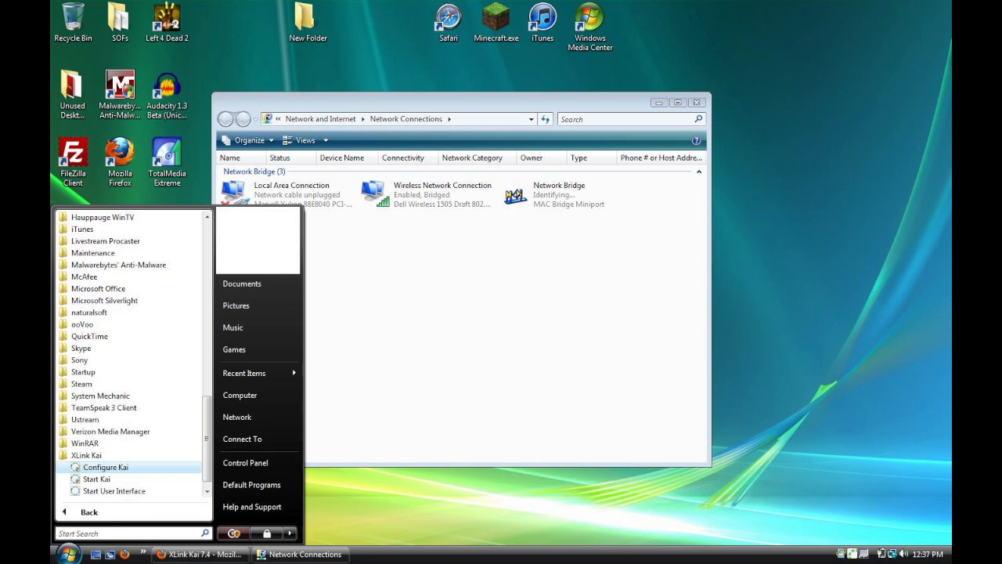
Step: Launch Configure Kai from the XLink Kai programs folder
{"action": "left_click", "coordinate": [104, 467]}
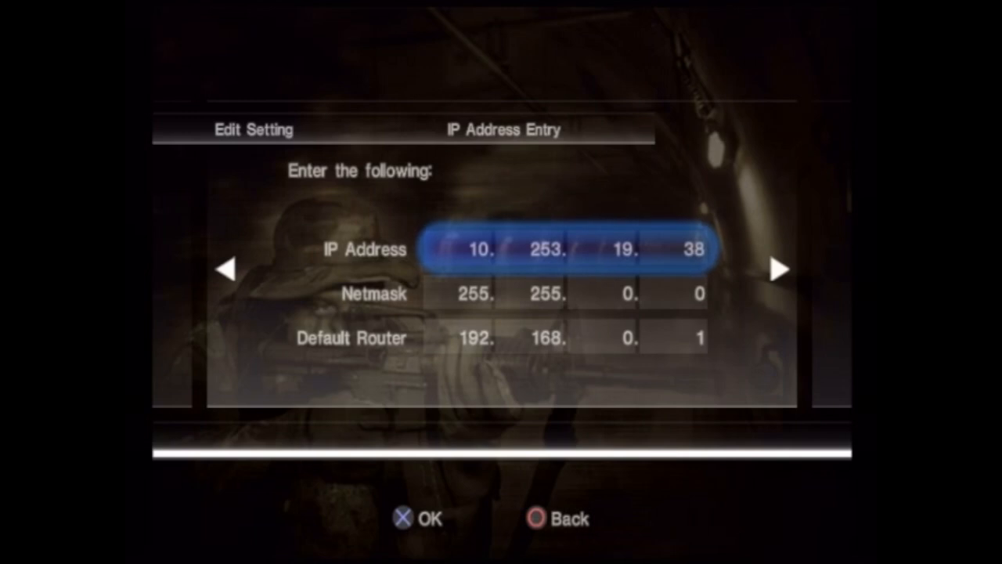
Step: Save IP 10.253.19.38, netmask 255.255.0.0, router 192.168.0.1, skipping the connection test
{"action": "key", "text": "Down"}
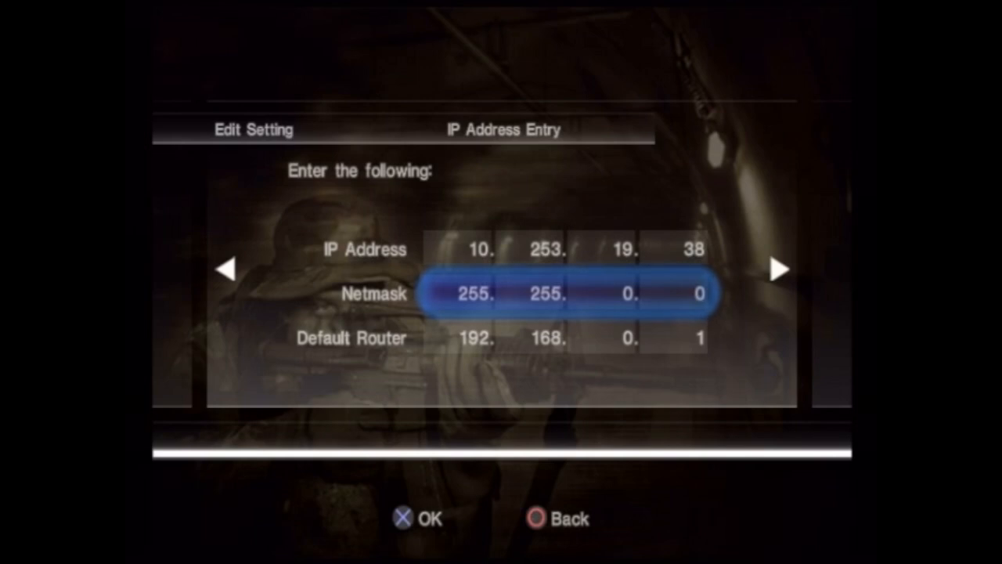
{"action": "key", "text": "down"}
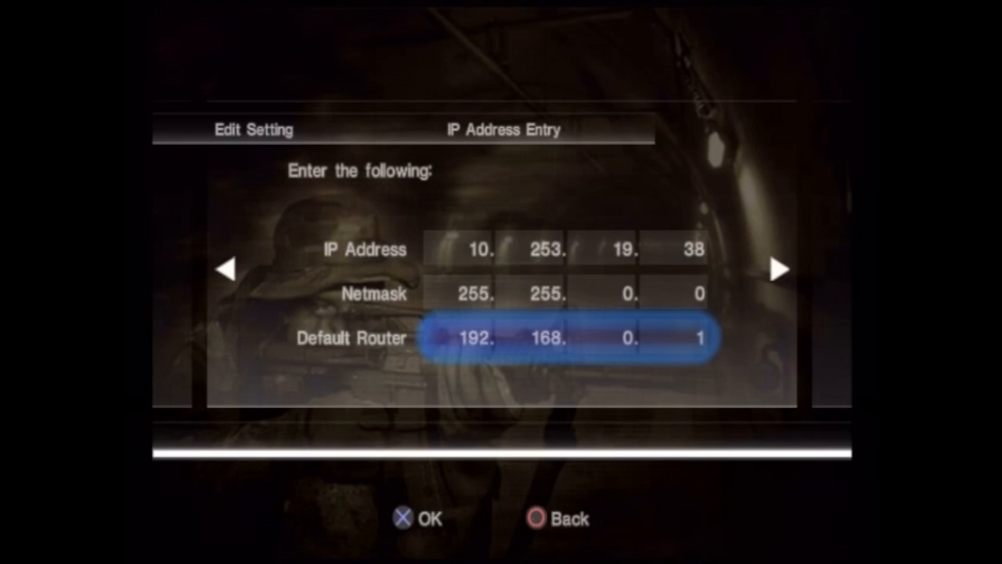
{"action": "left_click", "coordinate": [474, 338]}
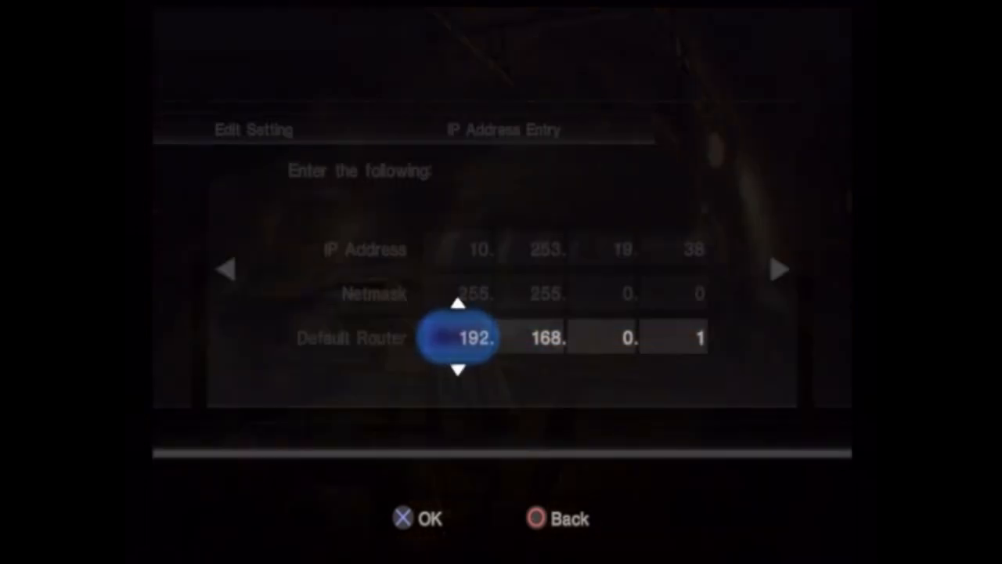
{"action": "left_click", "coordinate": [400, 518]}
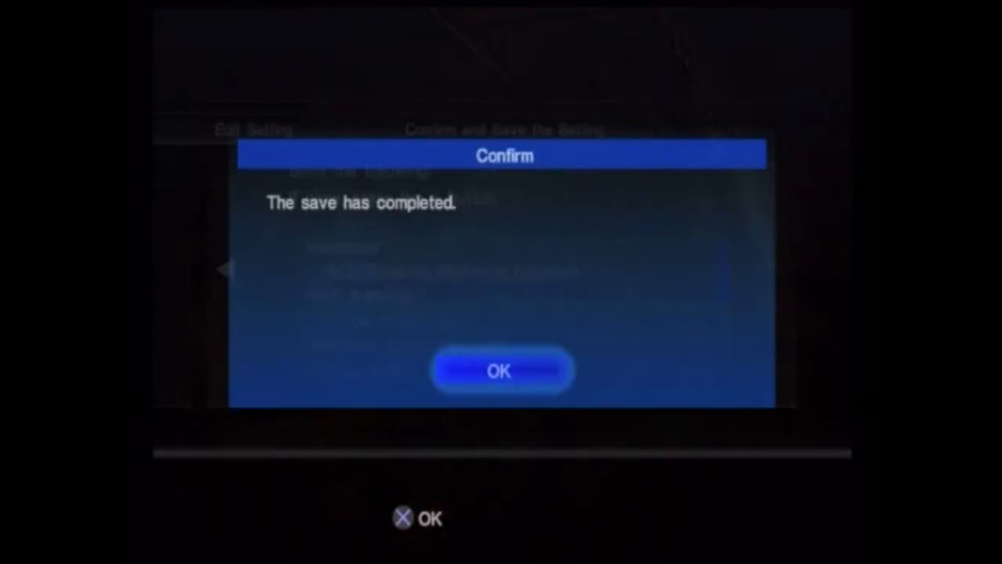
{"action": "left_click", "coordinate": [500, 370]}
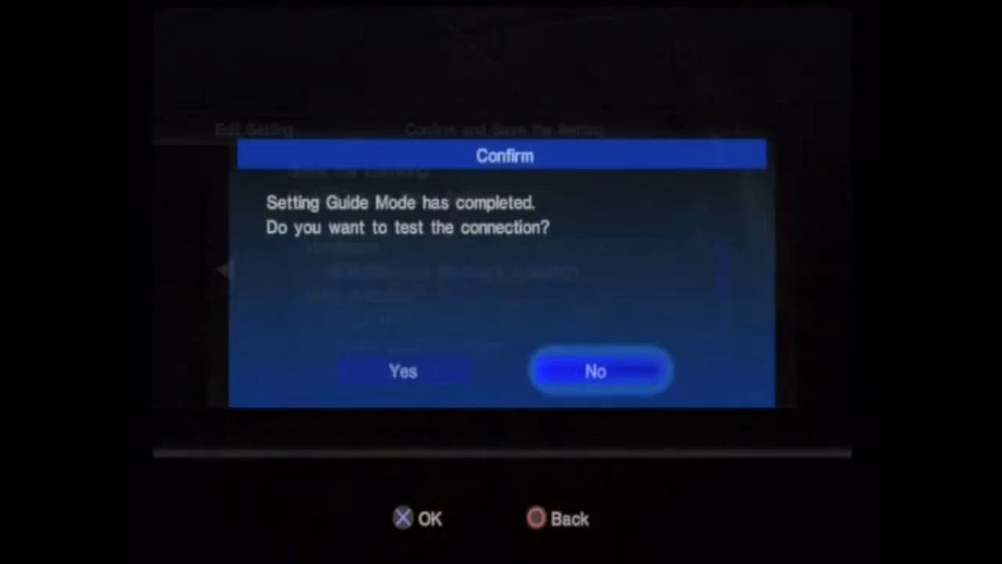
{"action": "left_click", "coordinate": [600, 371]}
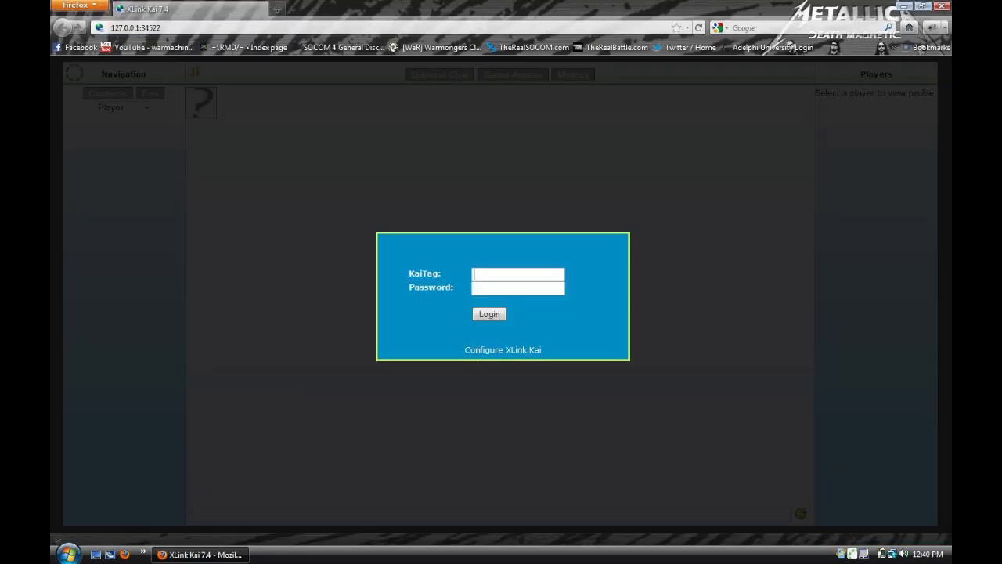
Step: Start entering the KaiTag on the XLink Kai login page at 127.0.0.1:34522
{"action": "left_click", "coordinate": [489, 314]}
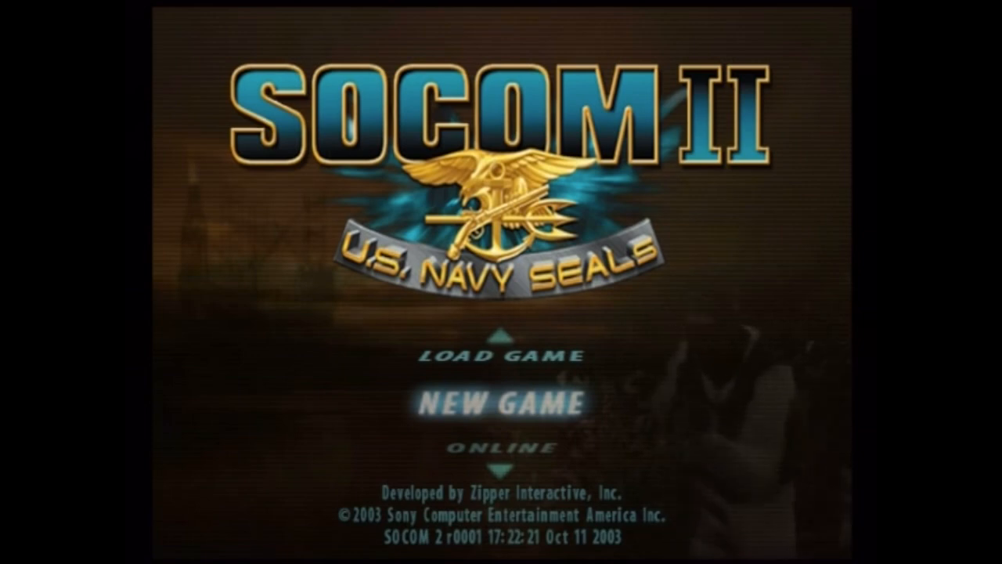
Step: Choose Online on the title menu and select CONNECT for the SOCOM II LAN
{"action": "key", "text": "Down"}
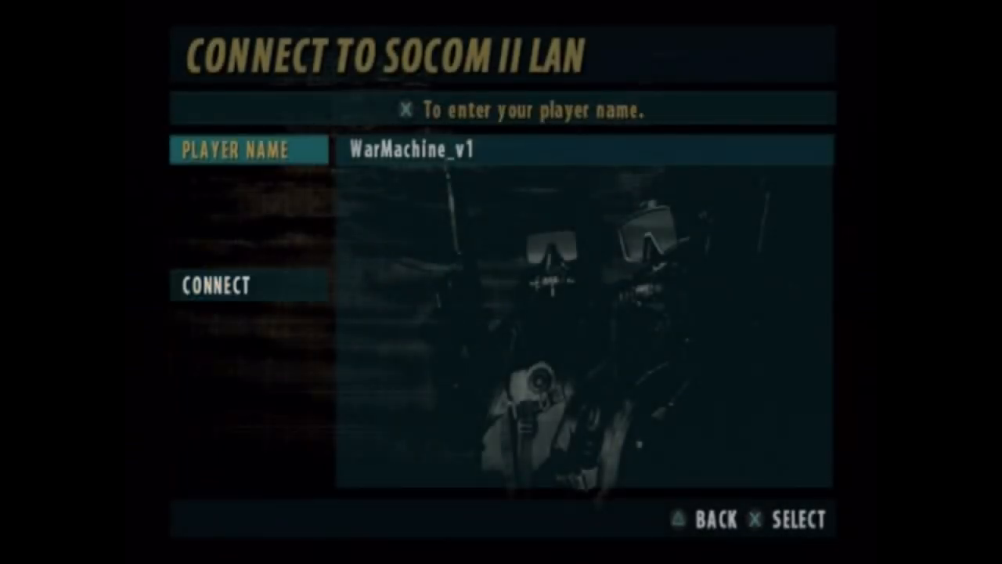
{"action": "left_click", "coordinate": [216, 286]}
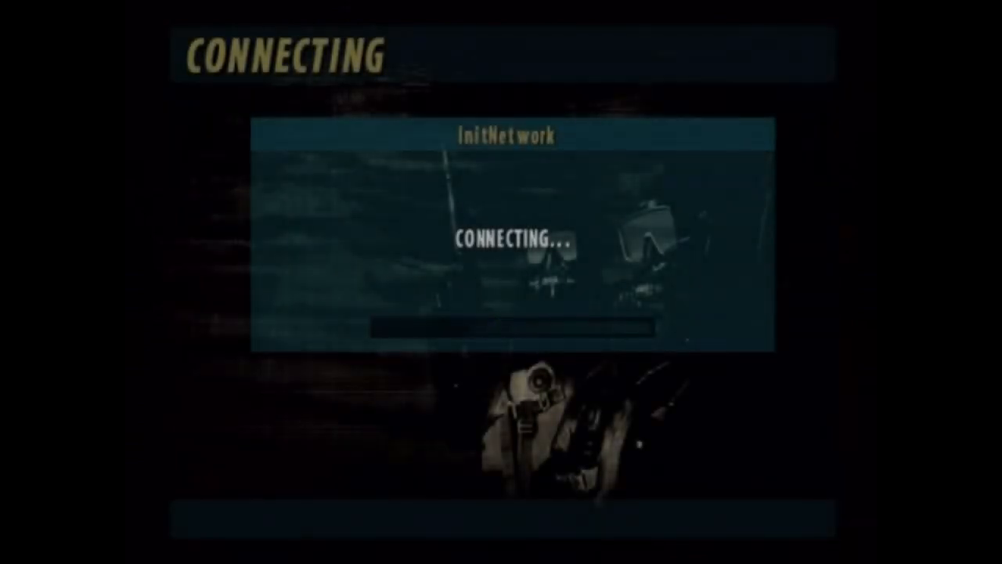